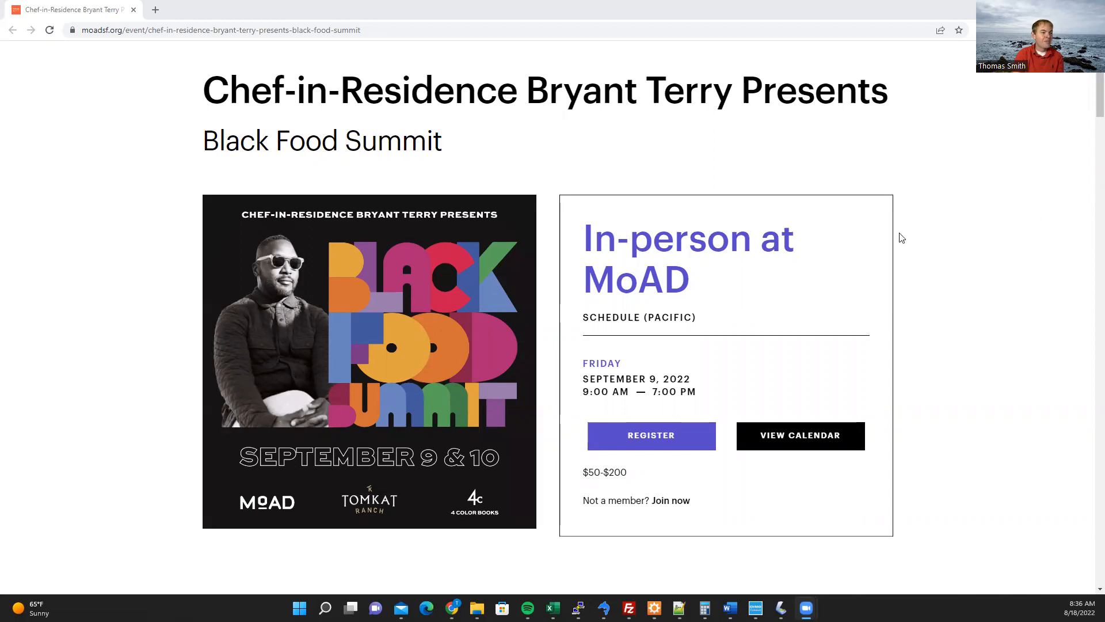
{"action": "scroll", "scroll_direction": "down", "scroll_amount": 3}
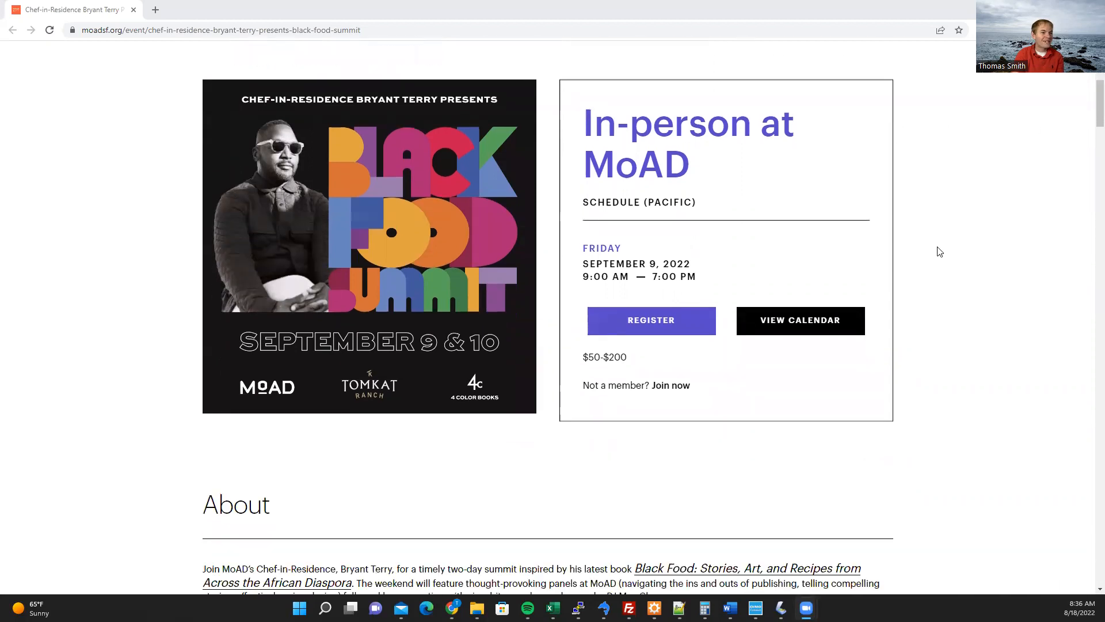
{"action": "scroll", "scroll_direction": "down", "scroll_amount": 3}
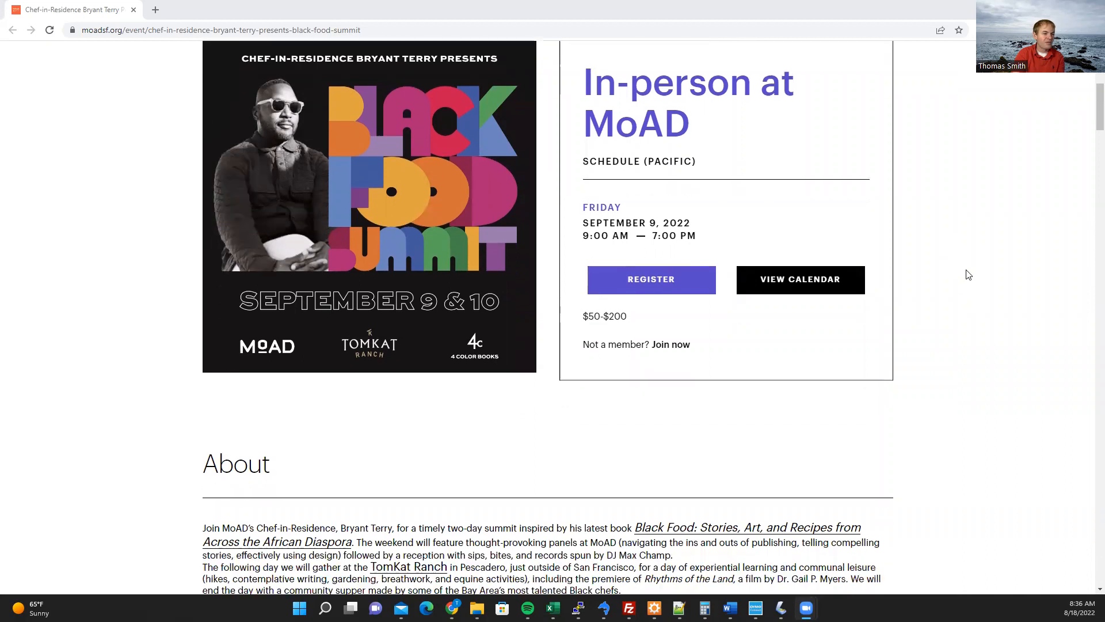
{"action": "scroll", "scroll_direction": "down", "scroll_amount": 3}
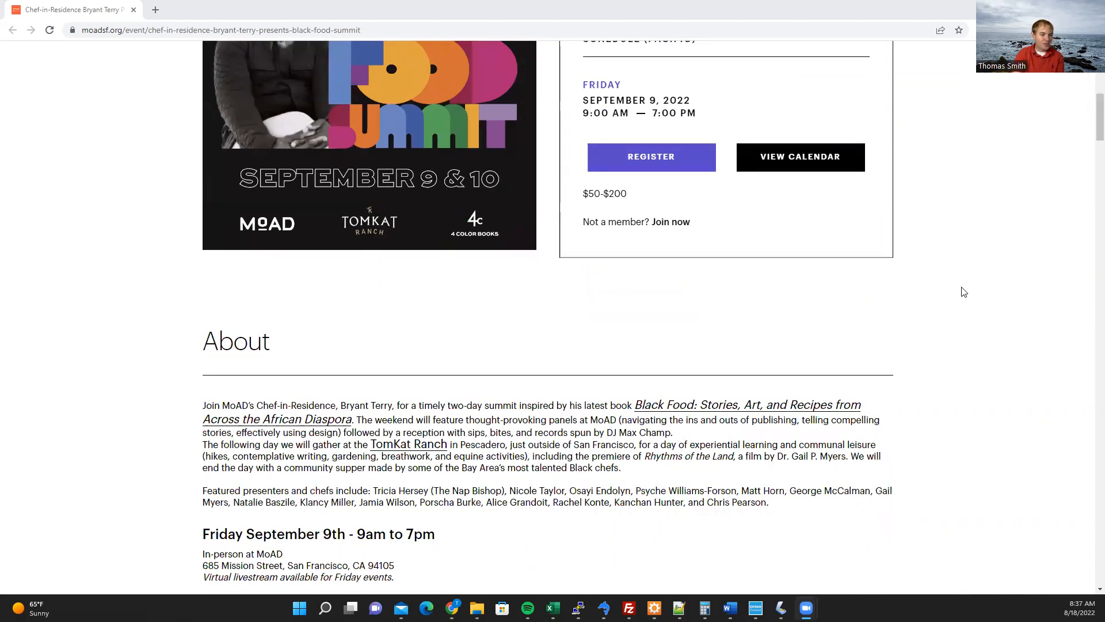
{"action": "scroll", "scroll_direction": "down", "scroll_amount": 3}
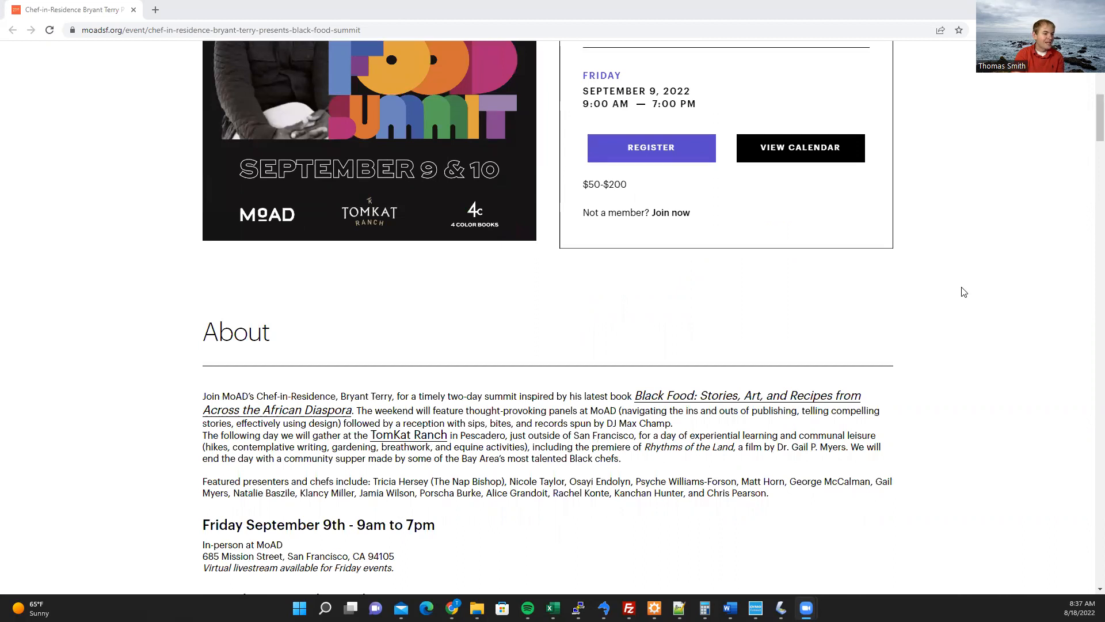
{"action": "mouse_move", "coordinate": [967, 318]}
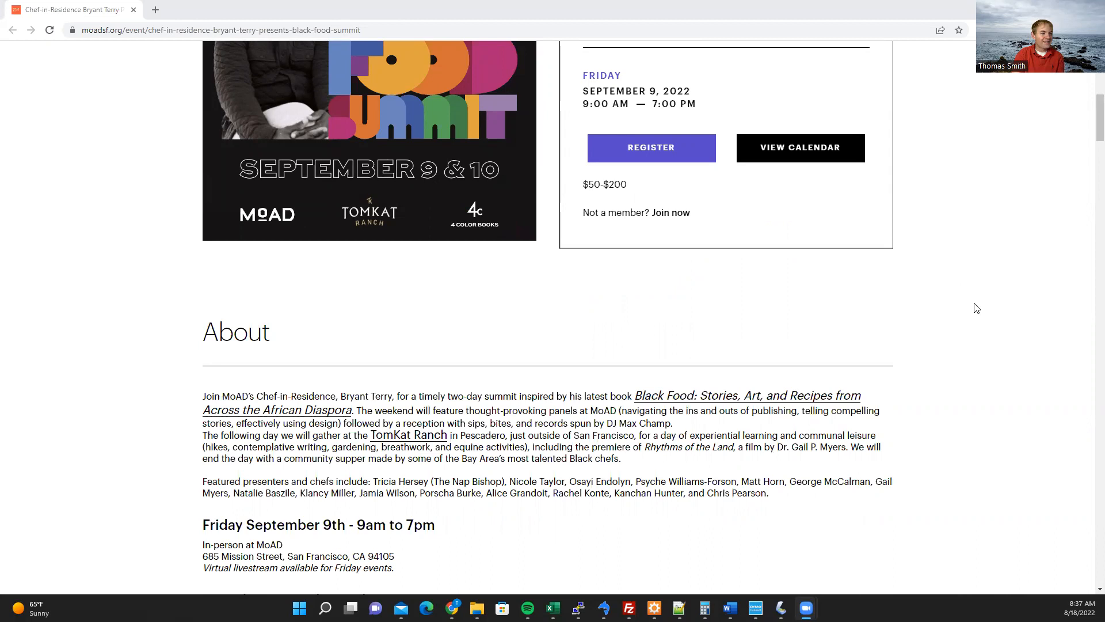
{"action": "scroll", "scroll_direction": "down", "scroll_amount": 3}
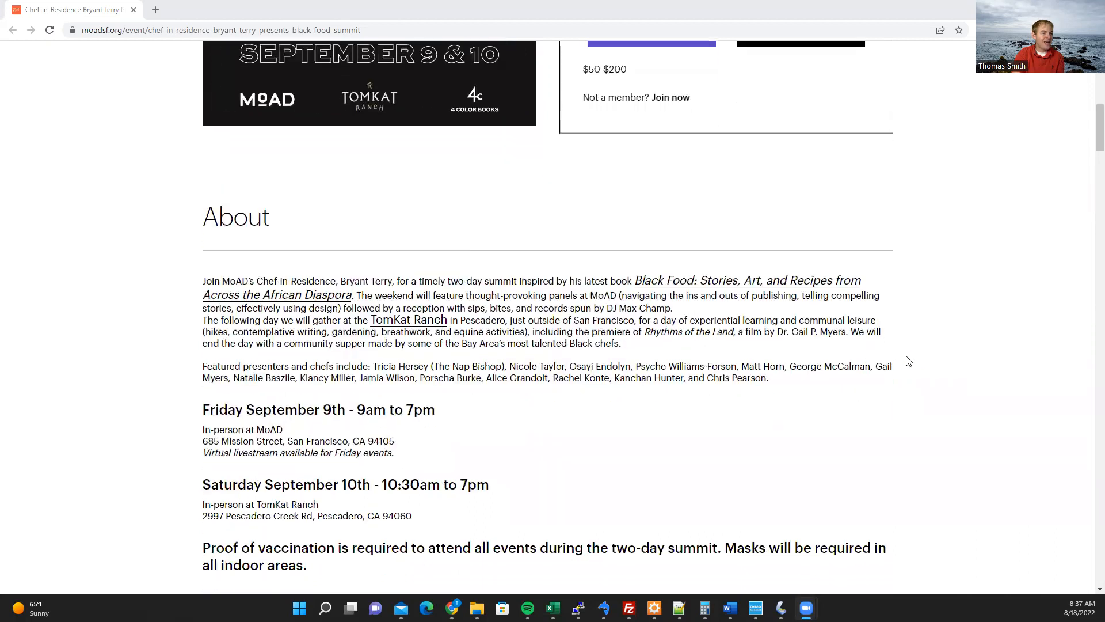
{"action": "mouse_move", "coordinate": [966, 348]}
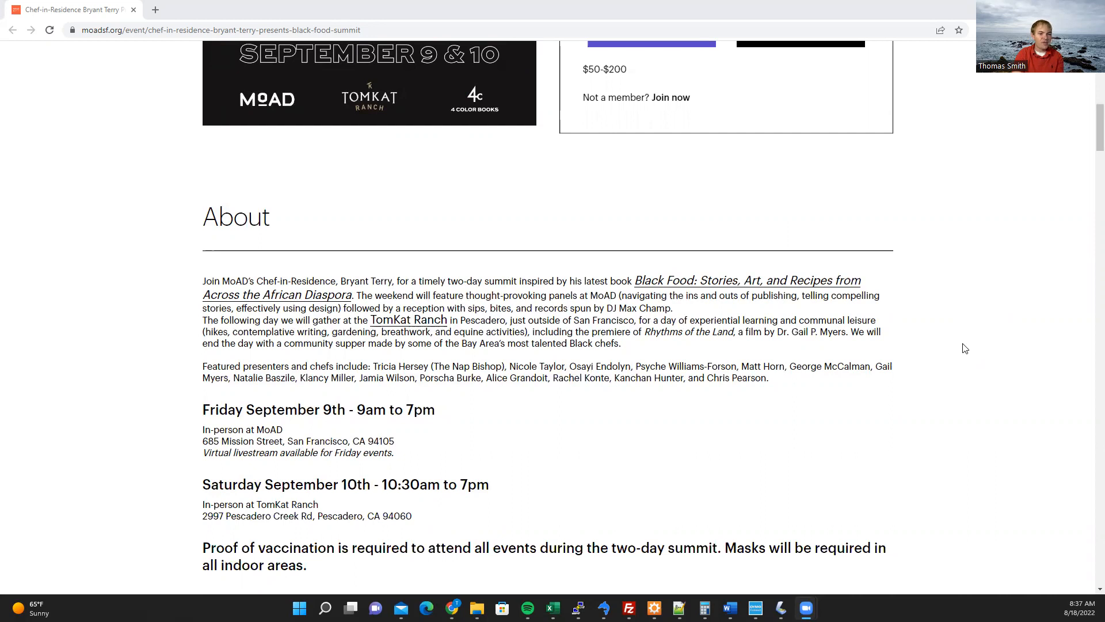
{"action": "scroll", "scroll_direction": "down", "scroll_amount": 3}
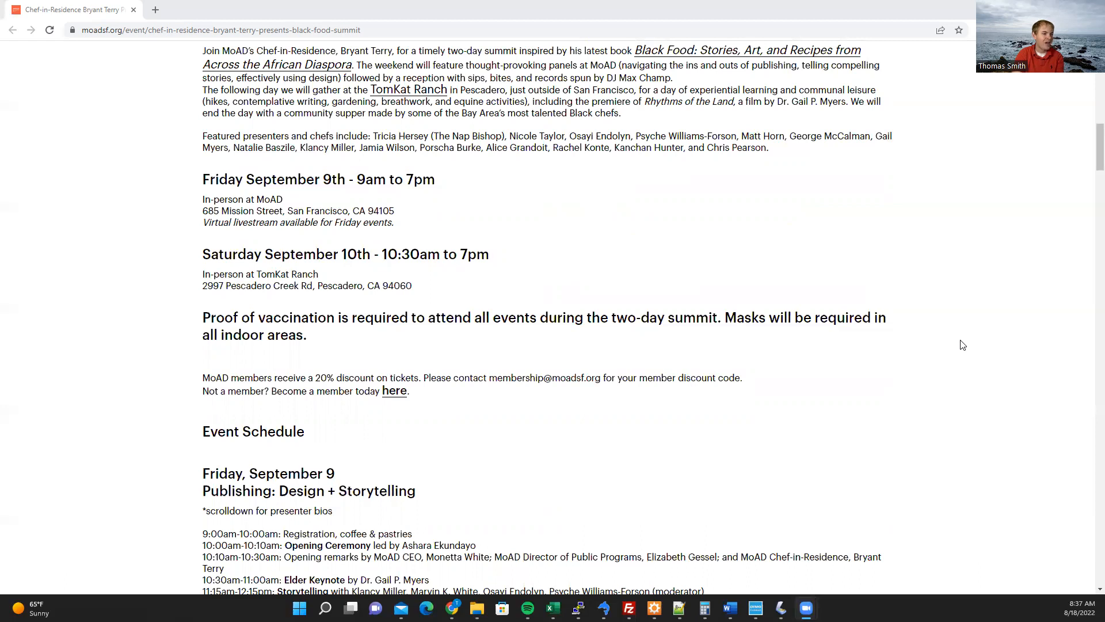
{"action": "scroll", "scroll_direction": "down", "scroll_amount": 3}
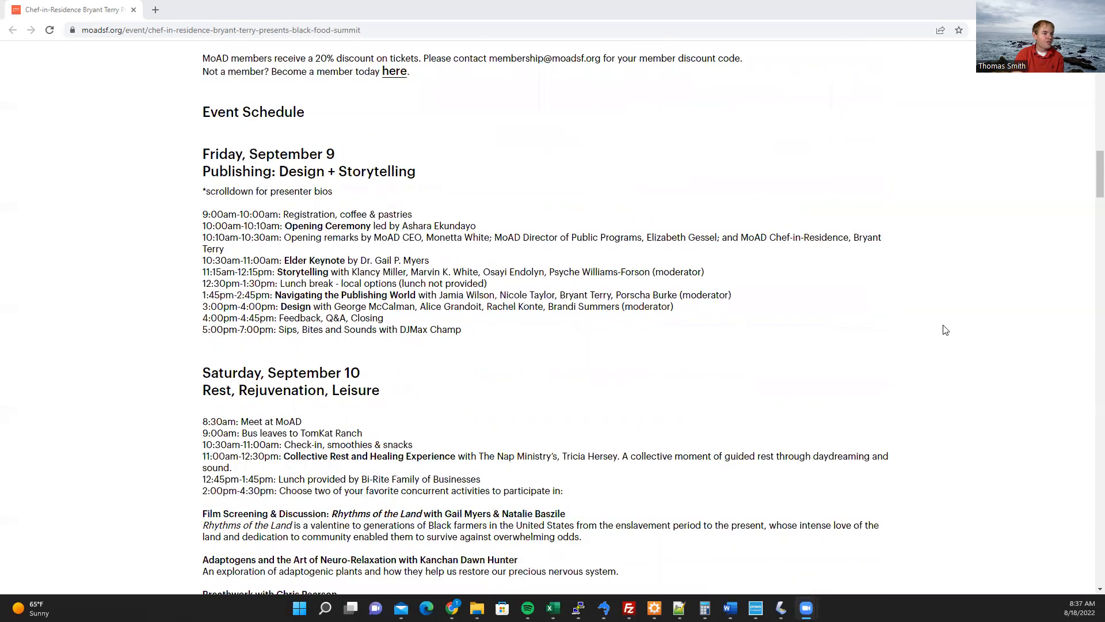
{"action": "scroll", "scroll_direction": "down", "scroll_amount": 3}
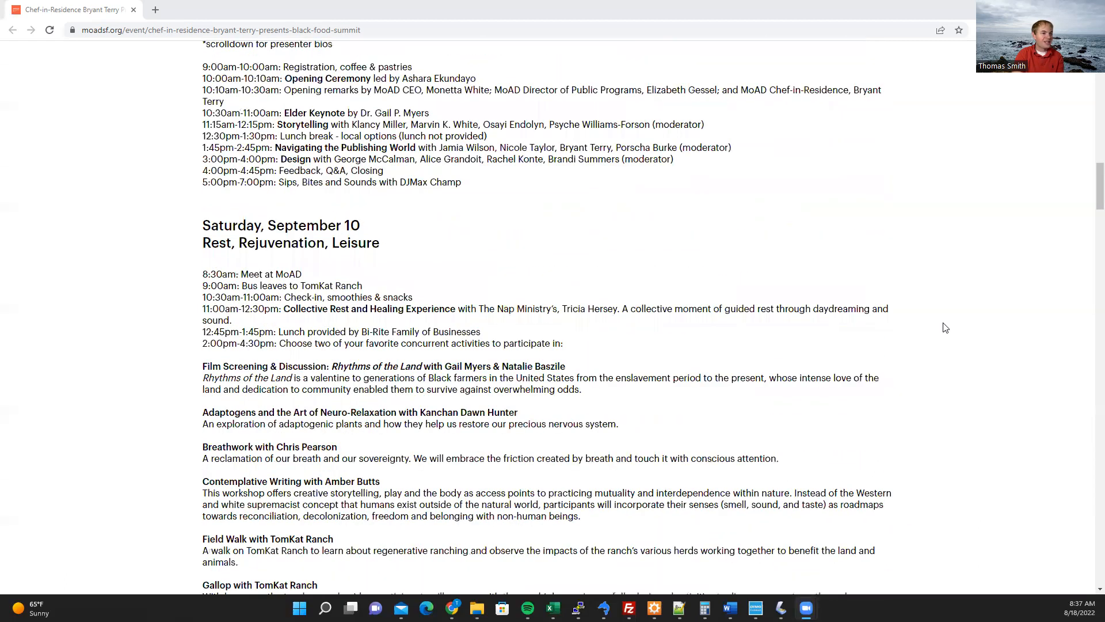
{"action": "scroll", "scroll_direction": "down", "scroll_amount": 3}
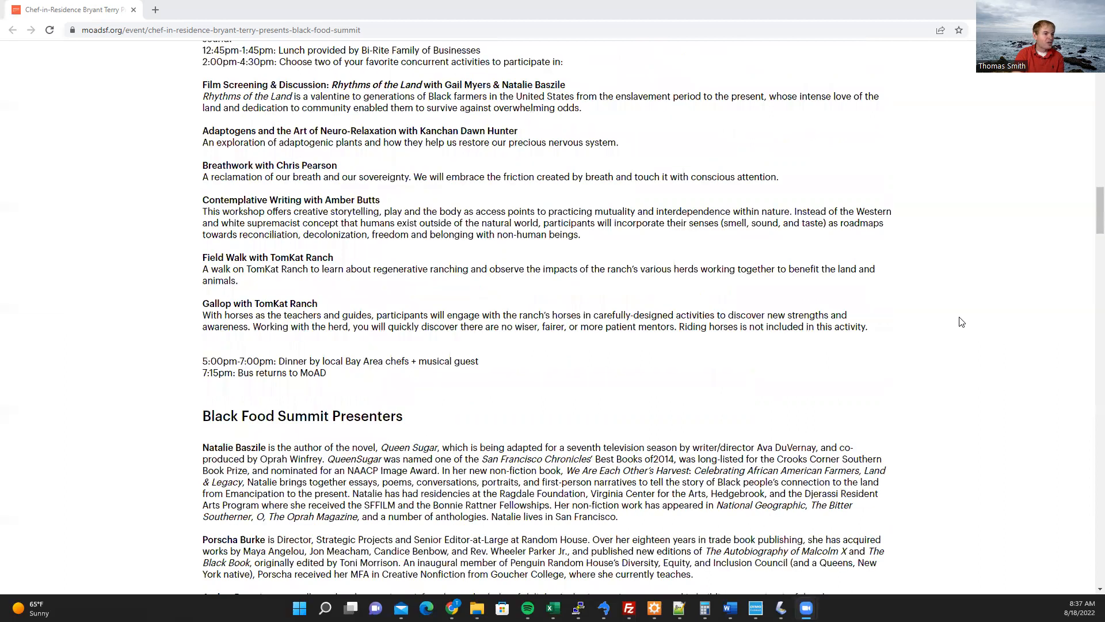
{"action": "scroll", "scroll_direction": "down", "scroll_amount": 3}
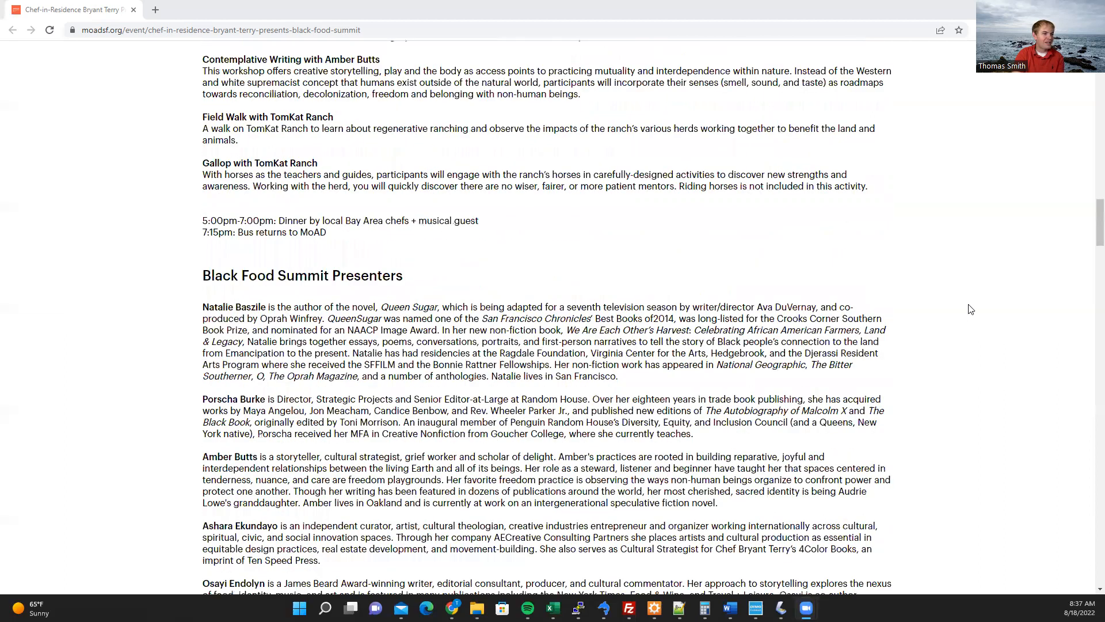
{"action": "scroll", "scroll_direction": "down", "scroll_amount": 3}
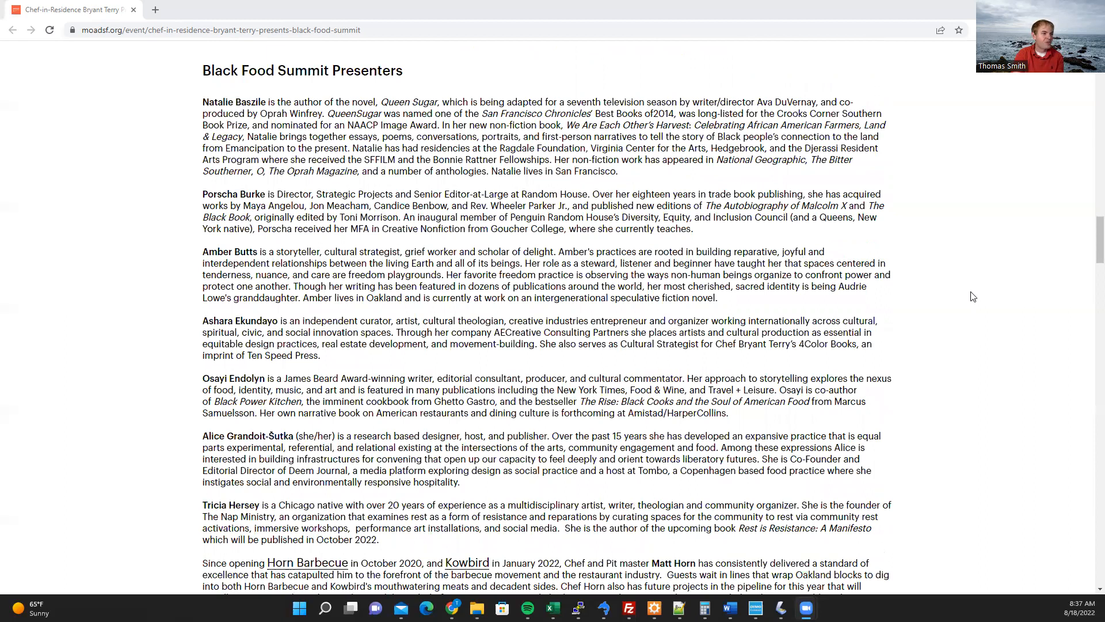
{"action": "scroll", "scroll_direction": "down", "scroll_amount": 3}
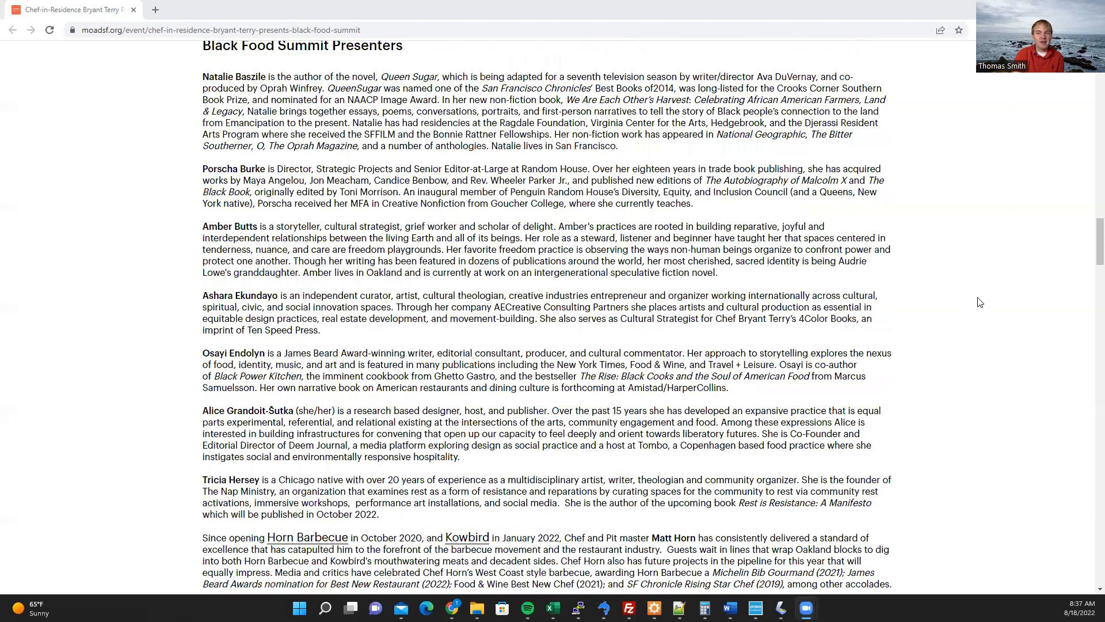
{"action": "scroll", "scroll_direction": "down", "scroll_amount": 3}
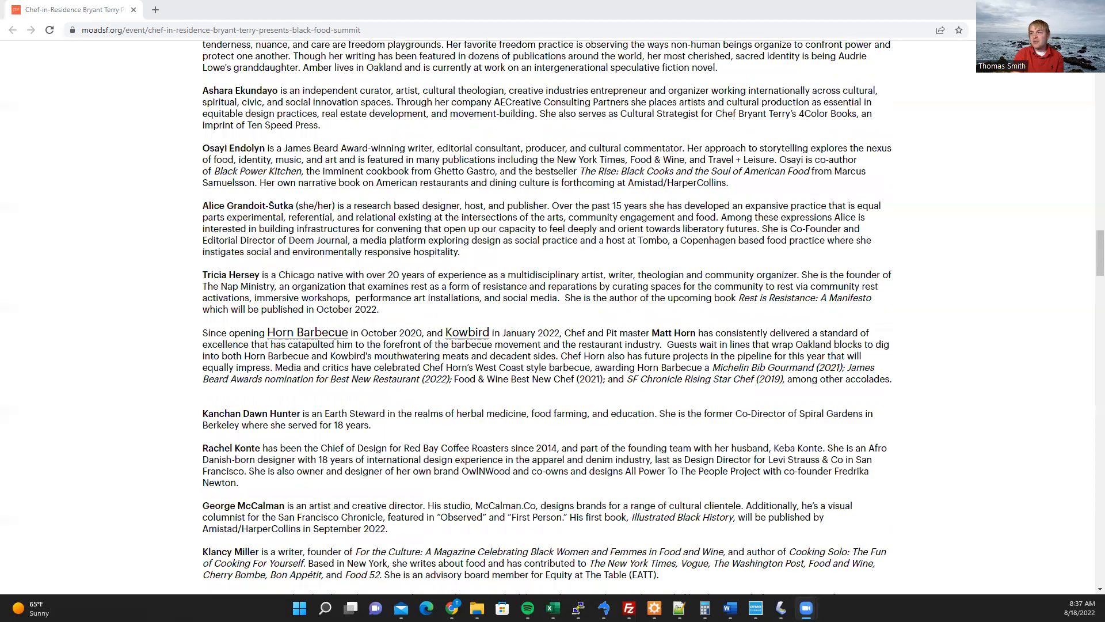